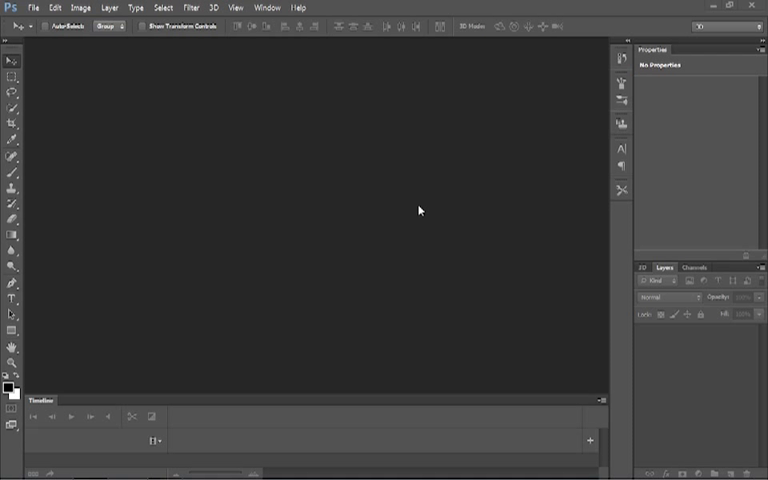
pyautogui.moveTo(349, 259)
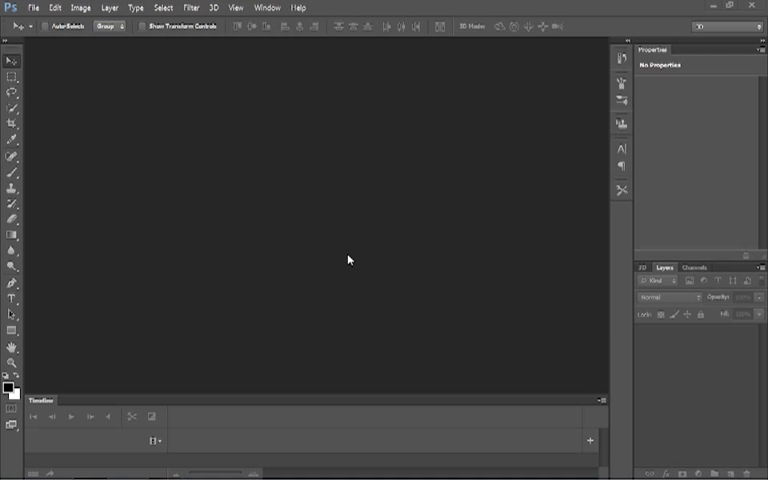
pyautogui.moveTo(210, 347)
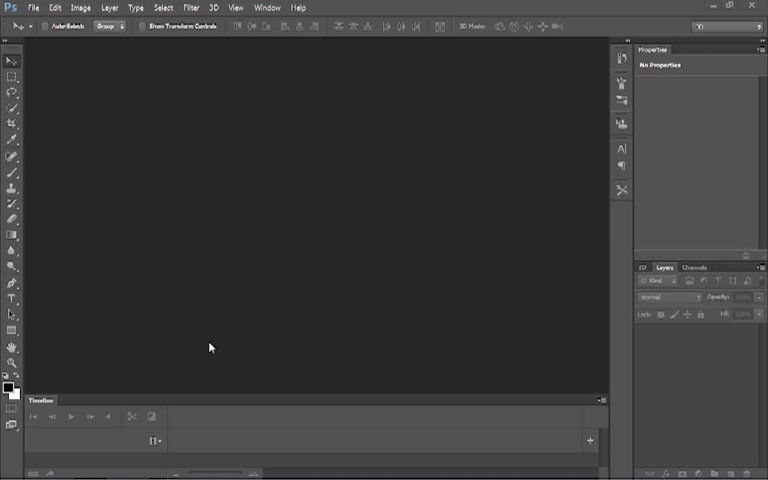
# Show the Timeline panel from the Window panel list.
pyautogui.click(268, 7)
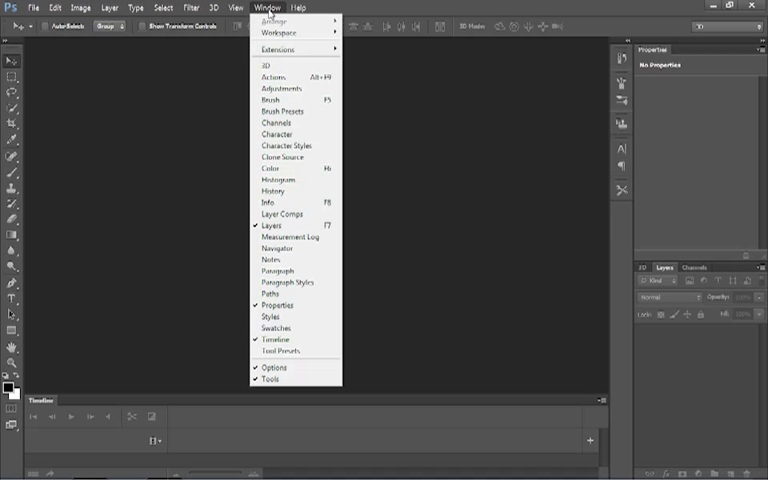
pyautogui.moveTo(272, 341)
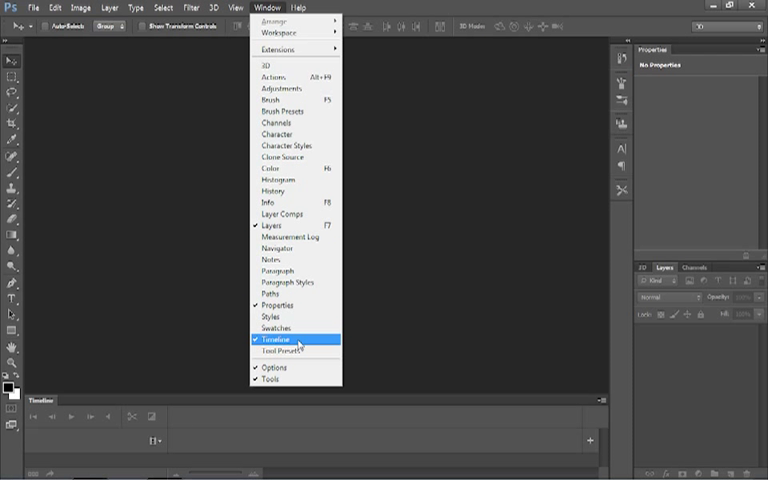
pyautogui.click(273, 339)
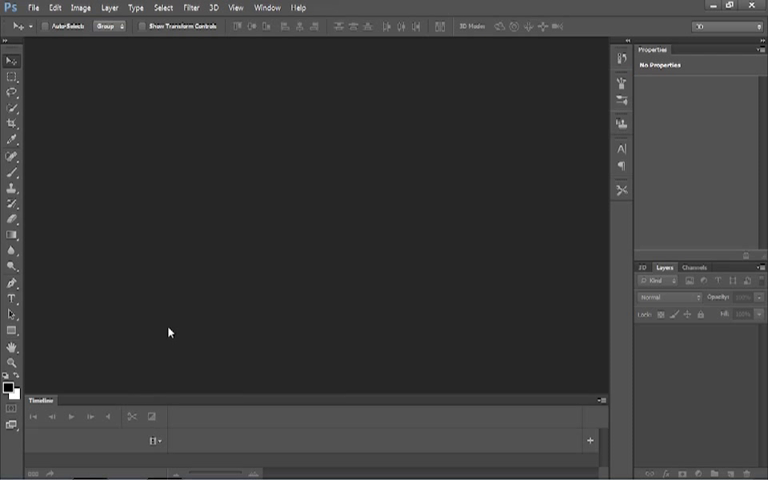
pyautogui.moveTo(206, 285)
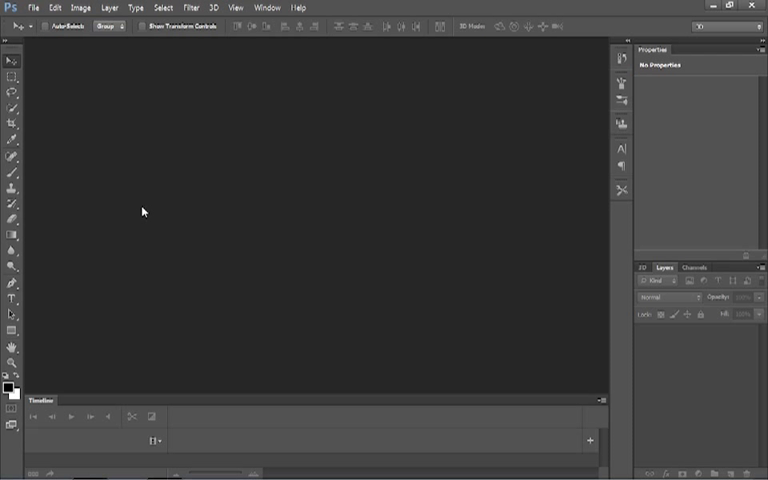
pyautogui.moveTo(156, 442)
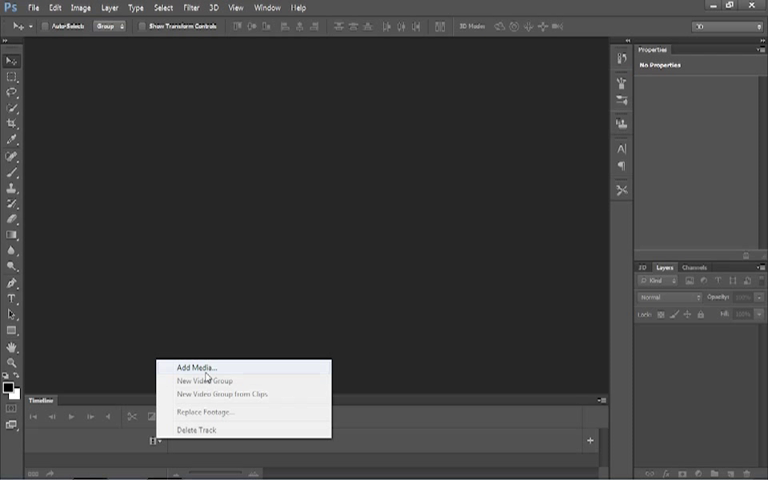
# Add the sunset beach clip MVI_9805 to the timeline via Add Media.
pyautogui.click(197, 366)
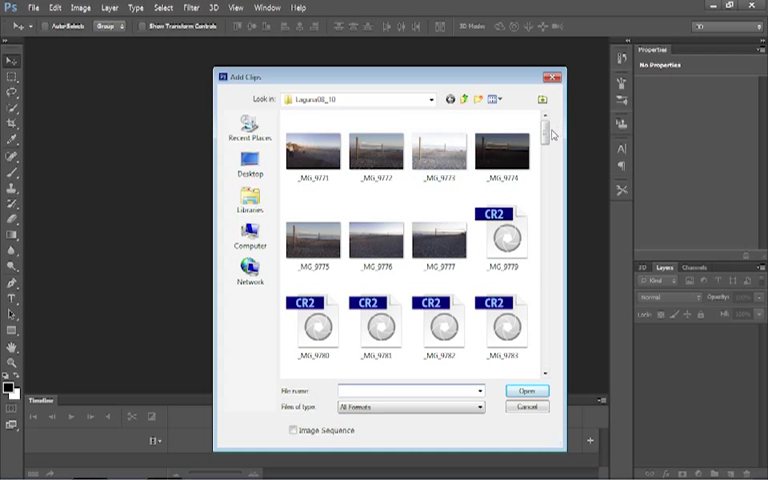
pyautogui.scroll(-3)
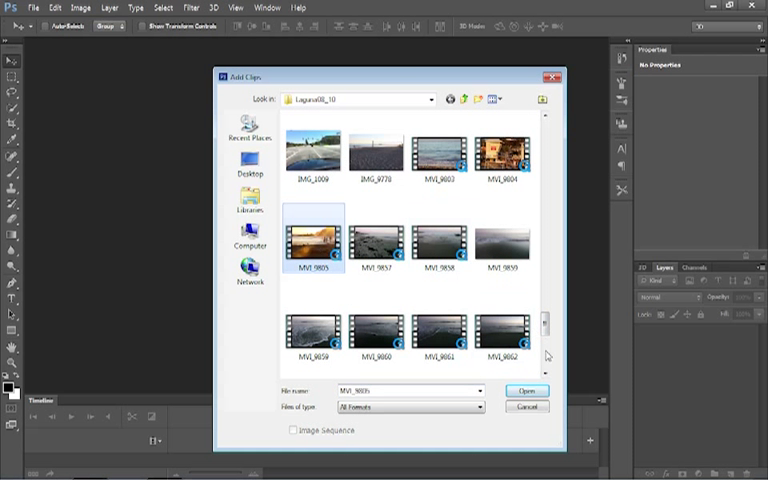
pyautogui.click(526, 391)
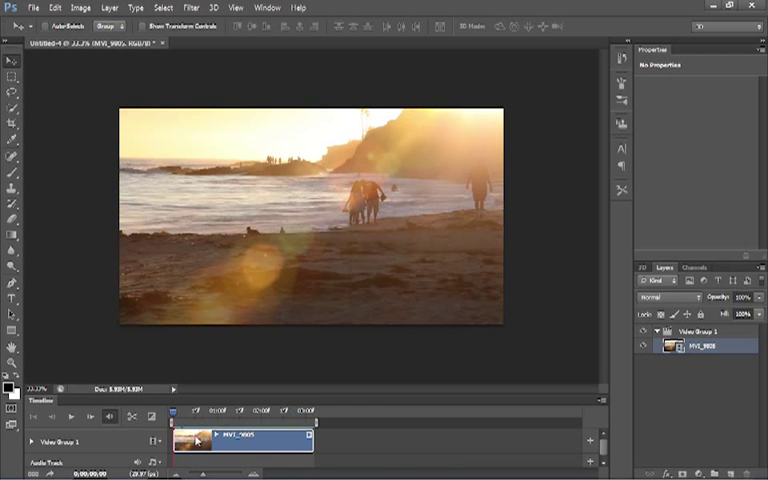
pyautogui.moveTo(390, 446)
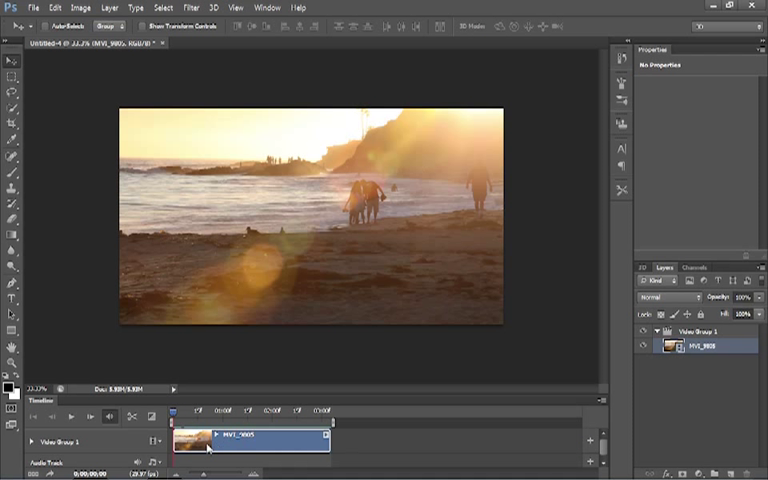
pyautogui.moveTo(270, 440)
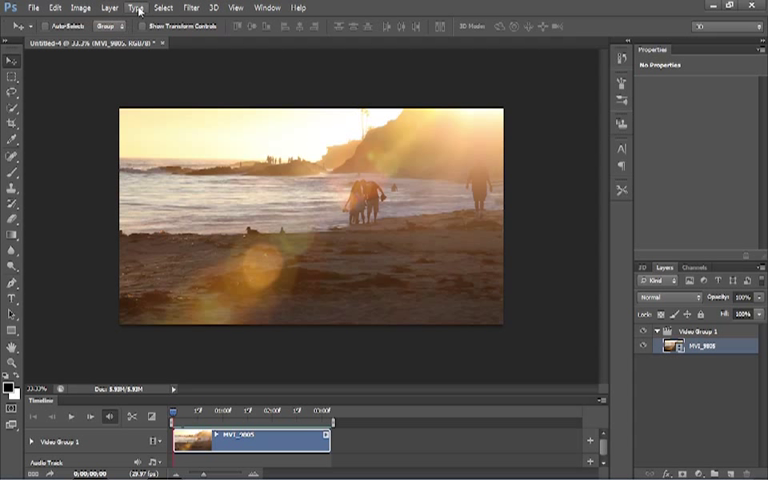
# Add the dusk shoreline ocean clip as a new video layer after MVI_9805.
pyautogui.click(100, 7)
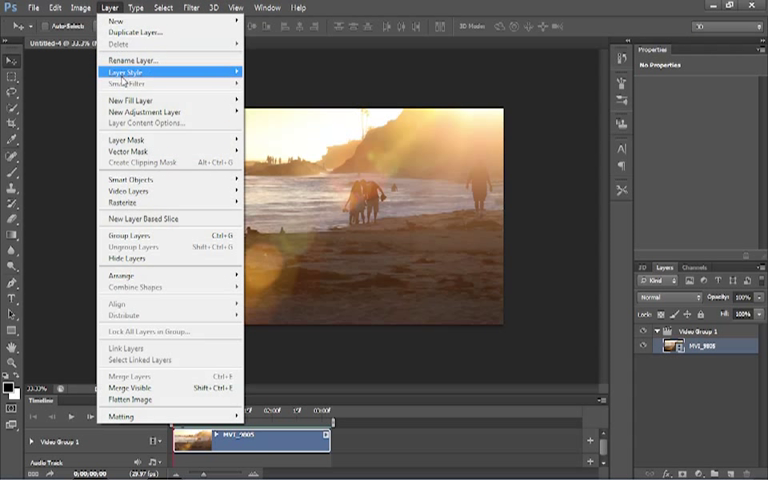
pyautogui.moveTo(128, 191)
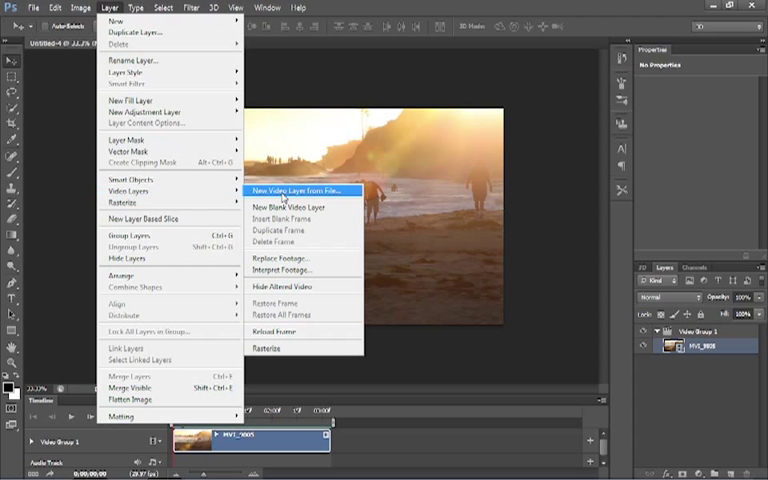
pyautogui.click(300, 190)
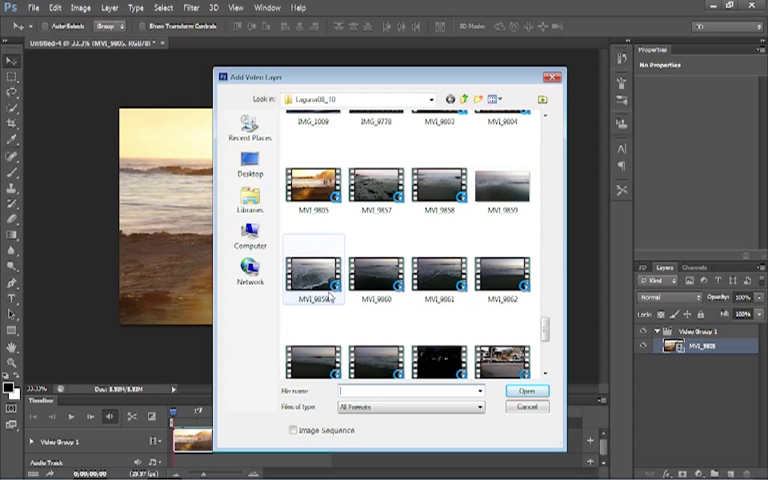
pyautogui.click(524, 390)
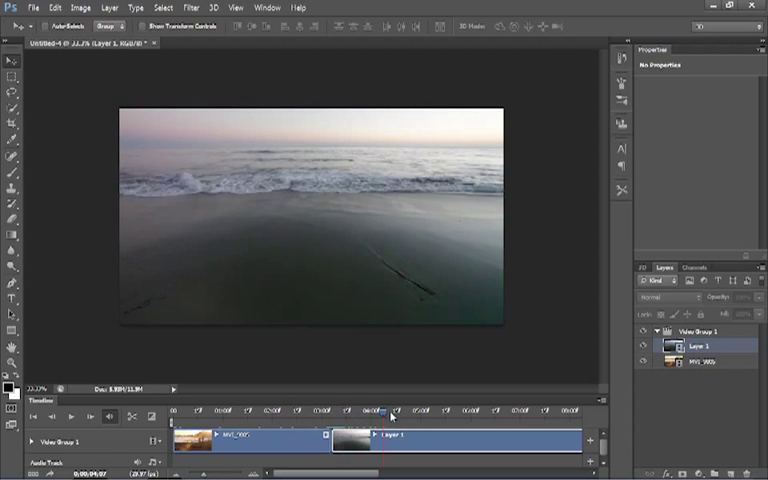
pyautogui.moveTo(387, 411); pyautogui.dragTo(568, 411)
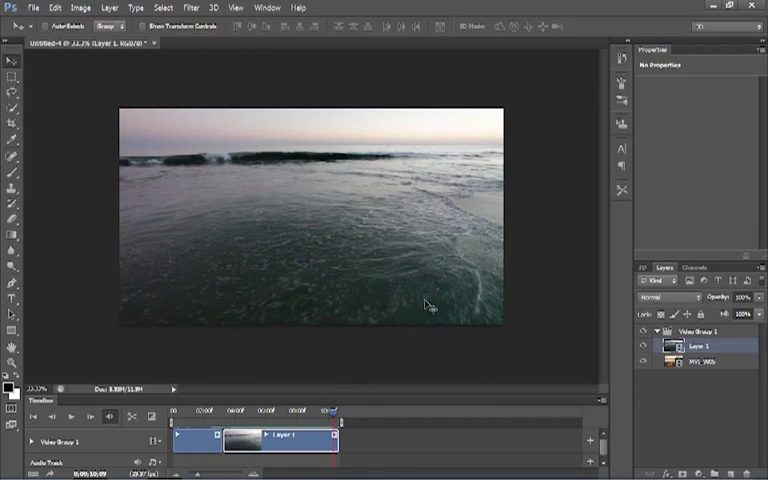
pyautogui.moveTo(100, 375)
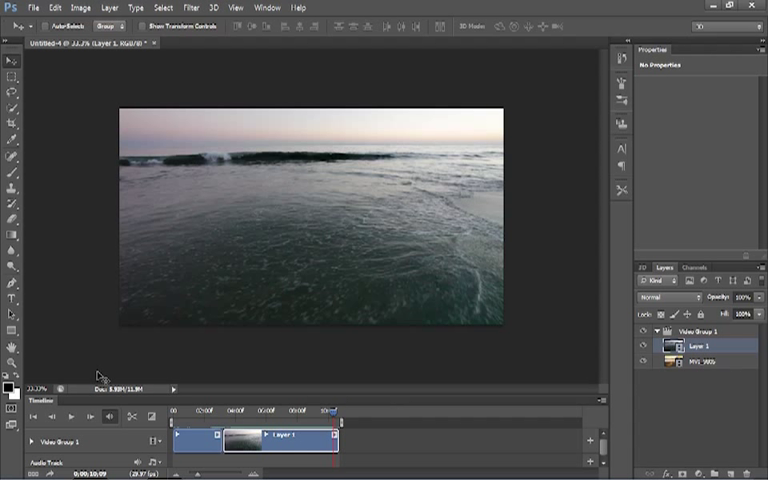
pyautogui.moveTo(498, 177)
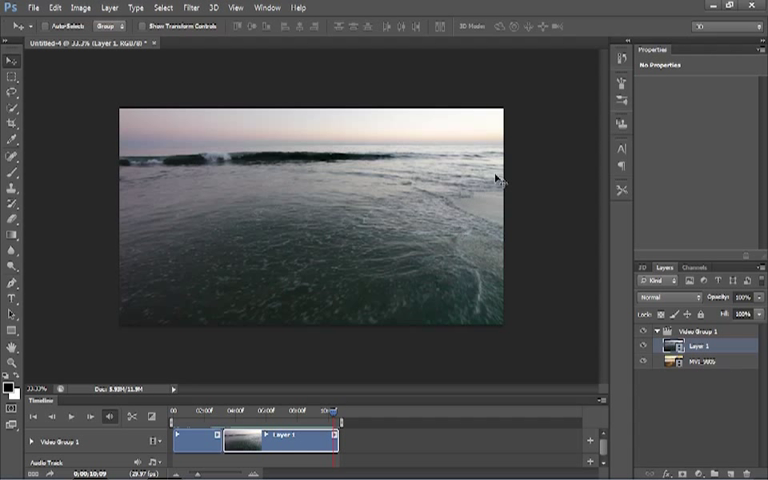
pyautogui.moveTo(343, 283)
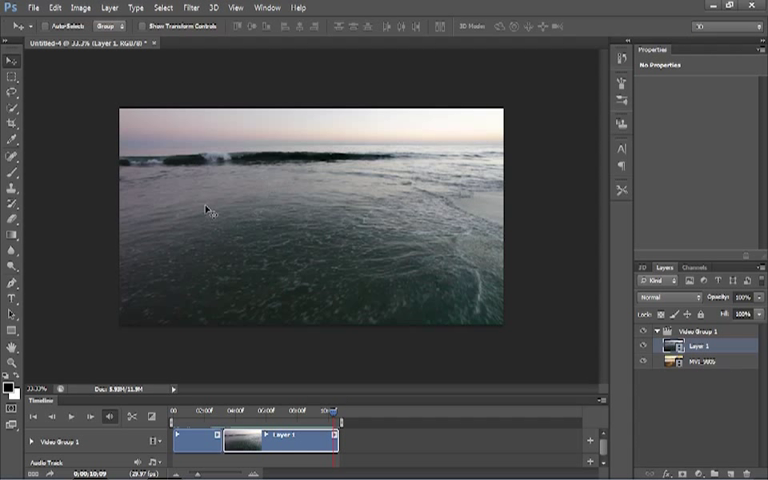
pyautogui.moveTo(98, 343)
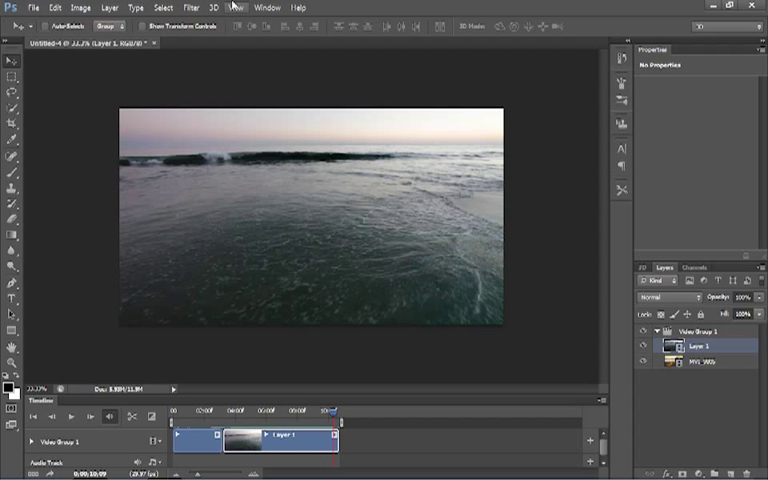
# Add the night car lights clip MVI_9873 as a third video layer.
pyautogui.click(121, 8)
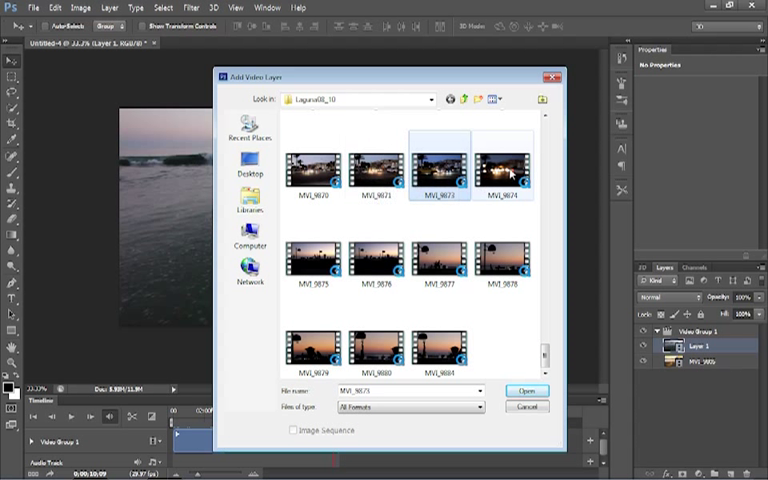
pyautogui.click(526, 390)
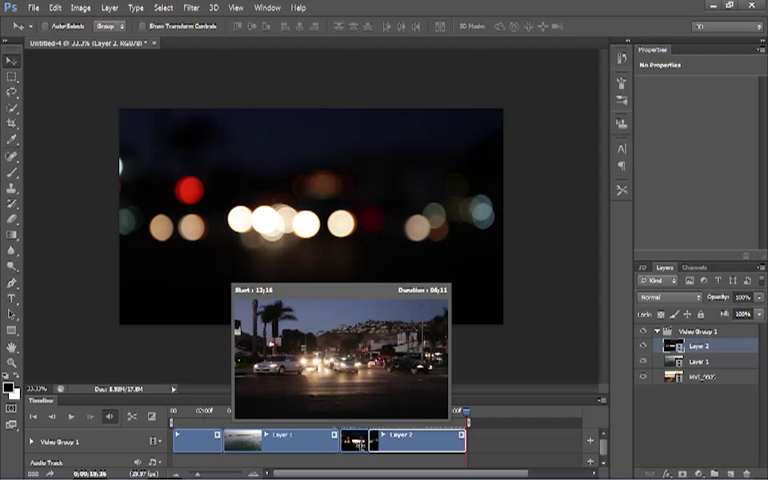
# Move the MVI_9805 layer between Layer 1 and Layer 2 in the Layers panel.
pyautogui.click(446, 413)
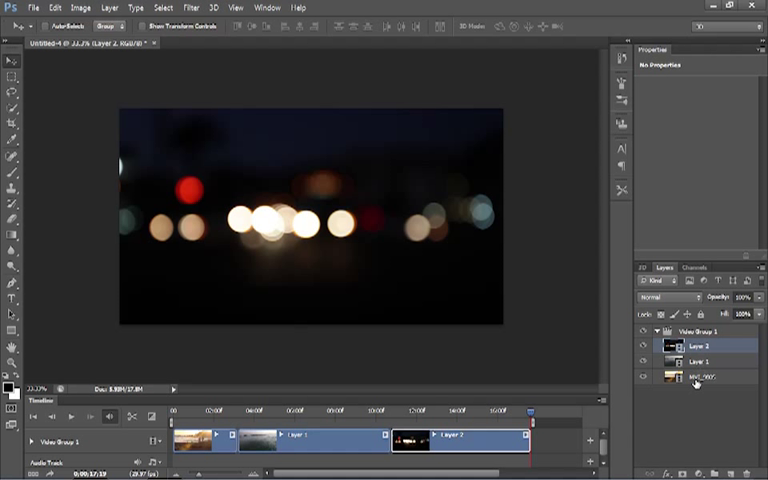
pyautogui.click(700, 377)
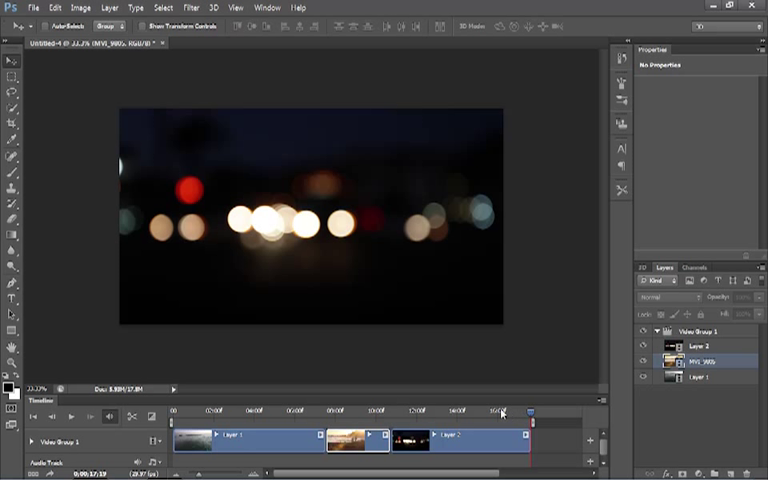
pyautogui.moveTo(410, 460)
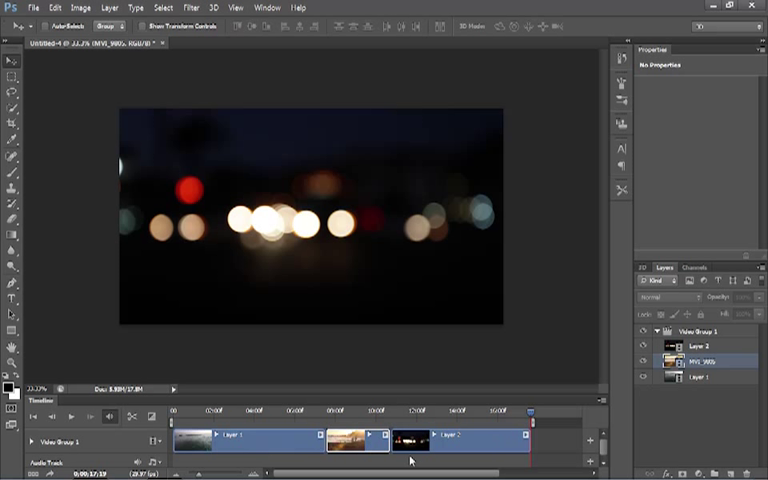
pyautogui.moveTo(408, 427)
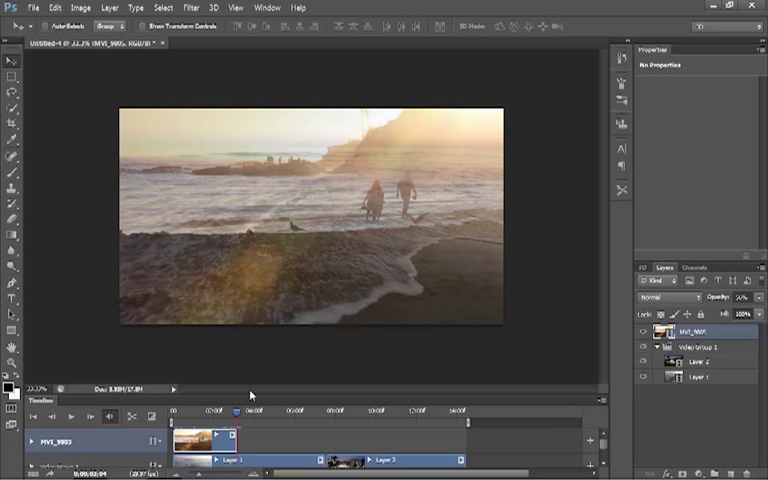
# Place MVI_9805 on its own track above Video Group 1 and jump to the sequence start.
pyautogui.click(152, 416)
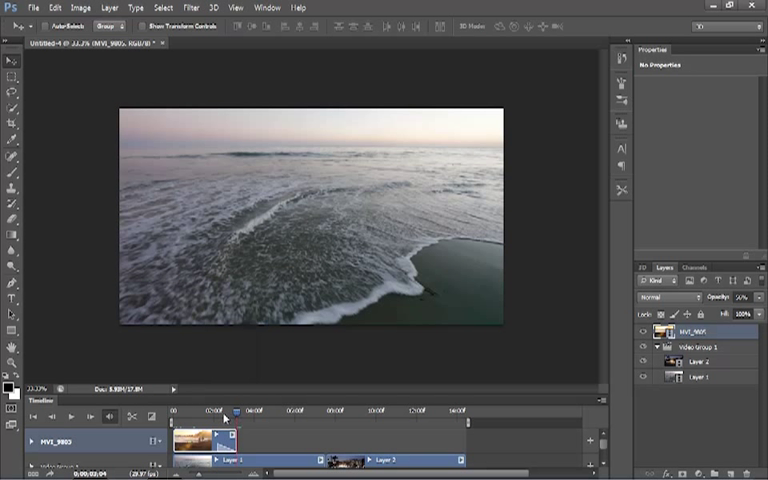
# Apply Fade With Black transitions to the clip starts and ends.
pyautogui.moveTo(235, 412); pyautogui.dragTo(175, 412)
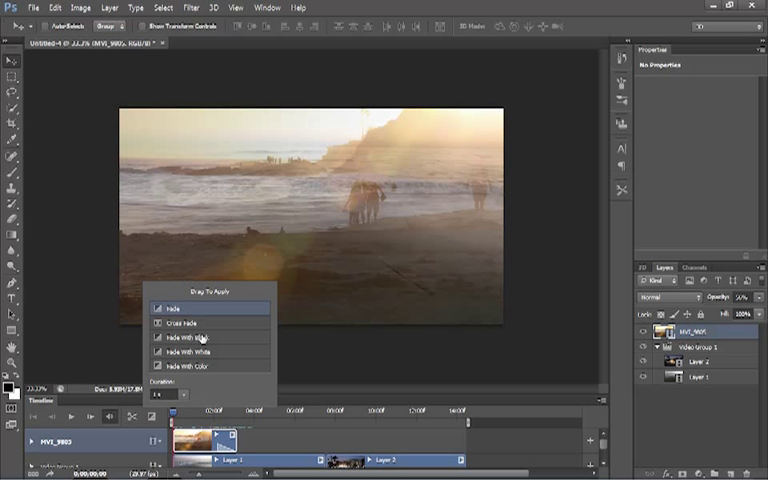
pyautogui.click(200, 341)
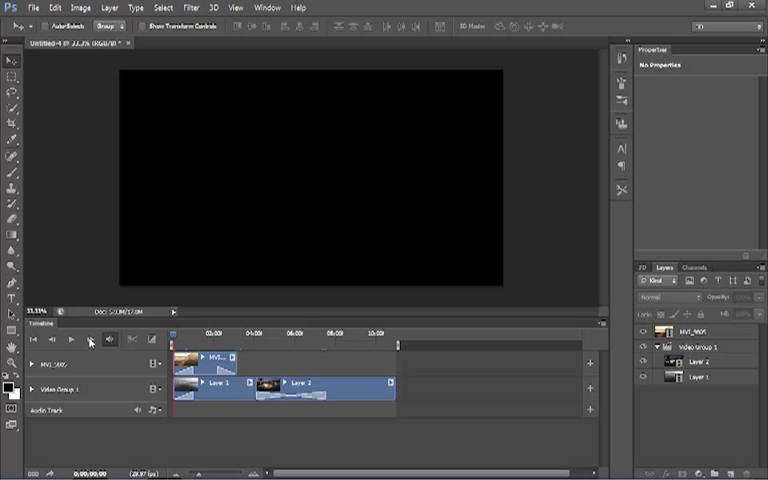
# Play the sequence and crossfade Layer 1 into Layer 2.
pyautogui.click(70, 340)
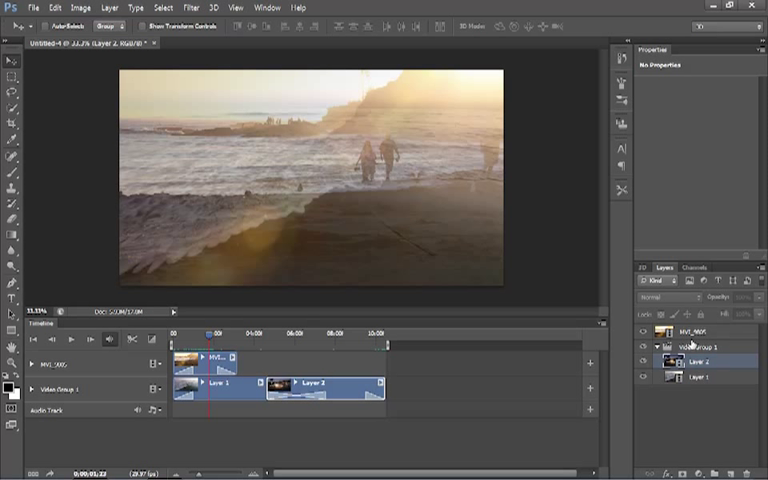
pyautogui.moveTo(464, 239)
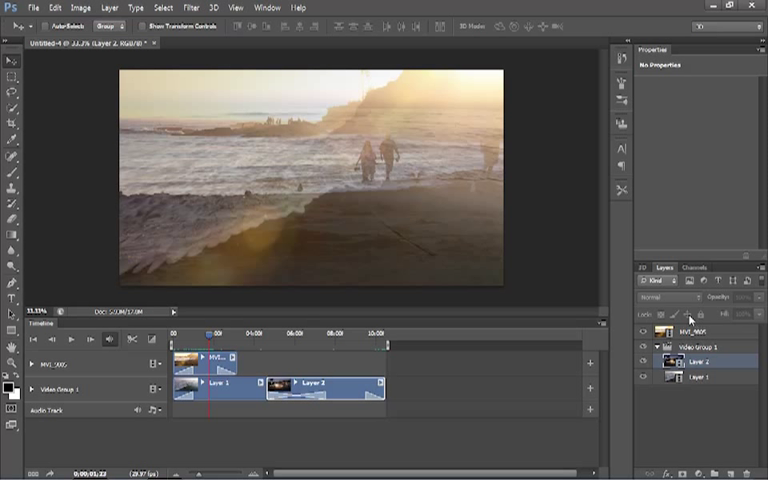
pyautogui.moveTo(640, 392)
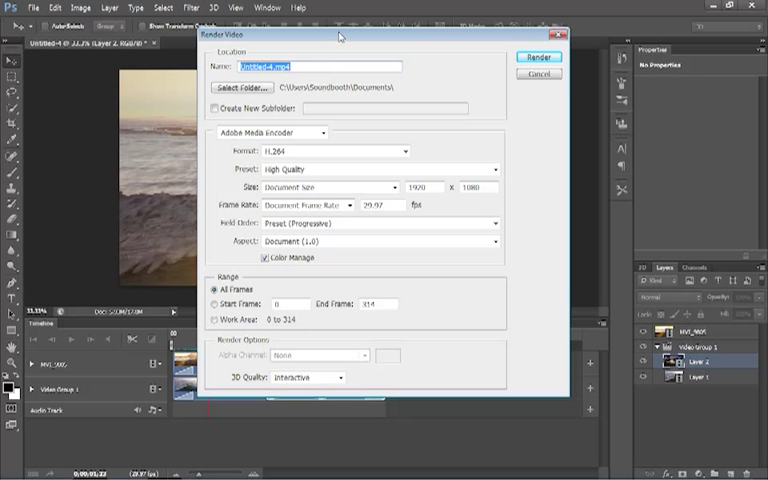
# Render Untitled-4.mp4 with Adobe Media Encoder, H.264 High Quality at 1920×1080.
pyautogui.click(320, 132)
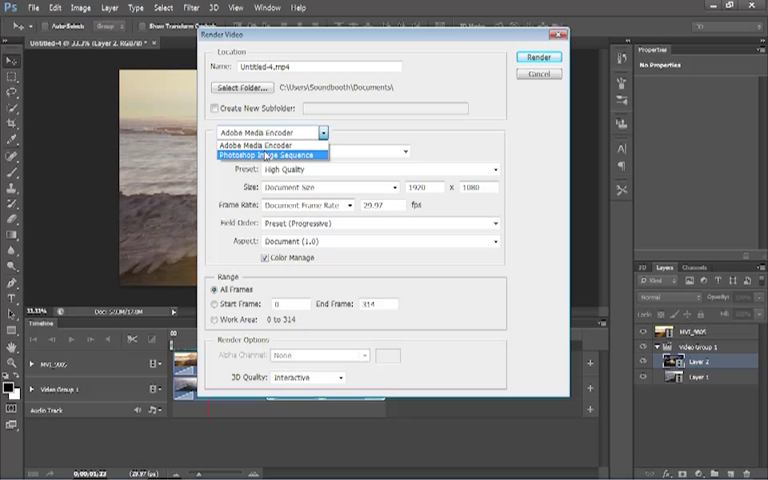
pyautogui.click(280, 144)
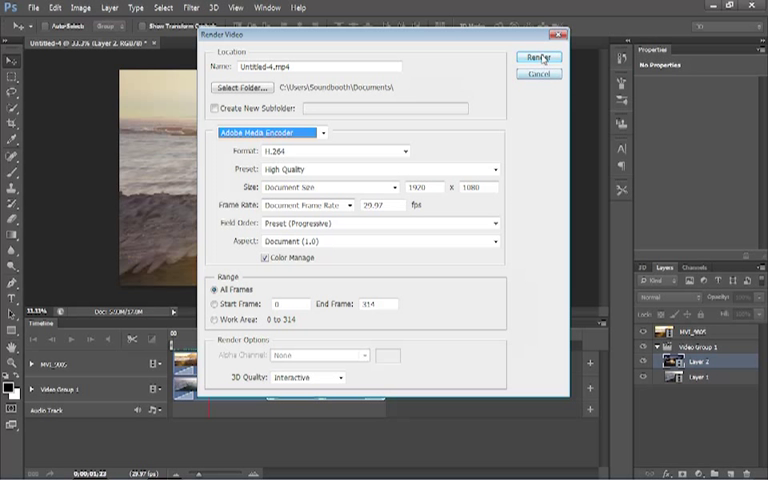
pyautogui.click(539, 58)
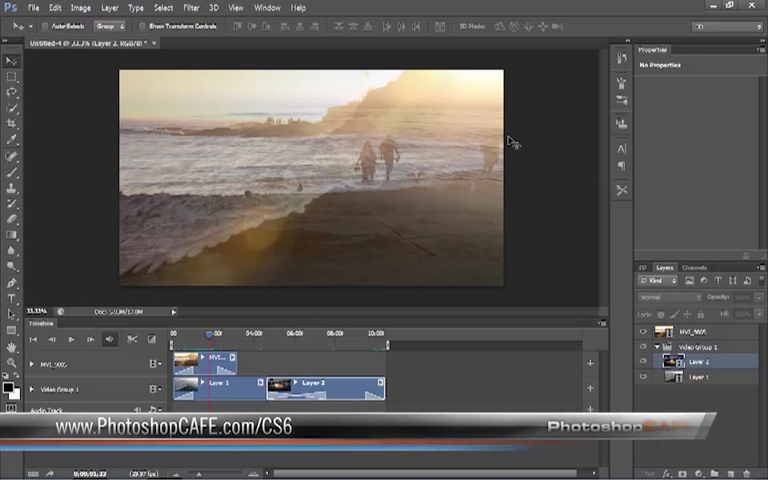